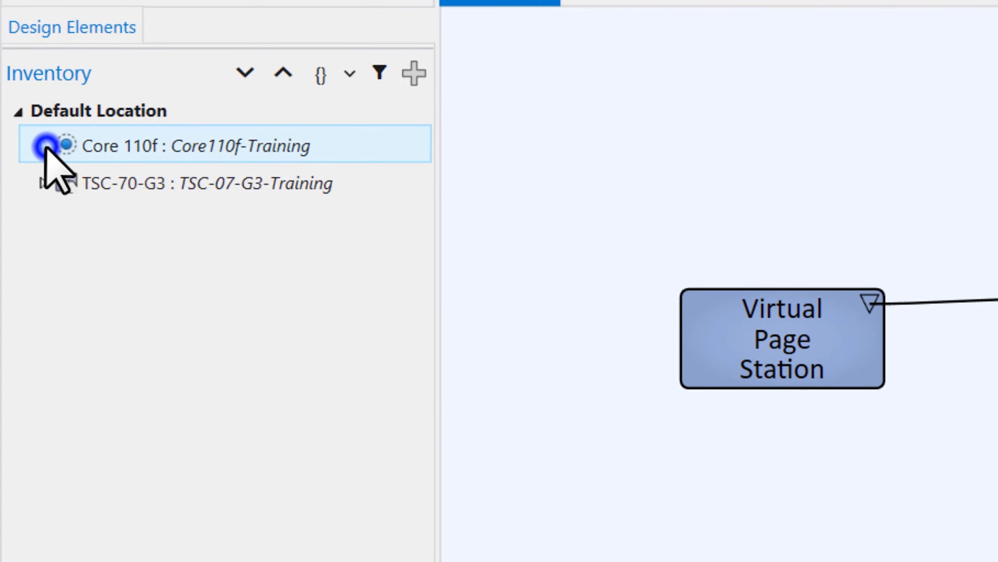
- Expand the Core 110f, place the Virtual Page Station below Mic/Line In, and bring up the add-inventory catalogue
click(45, 145)
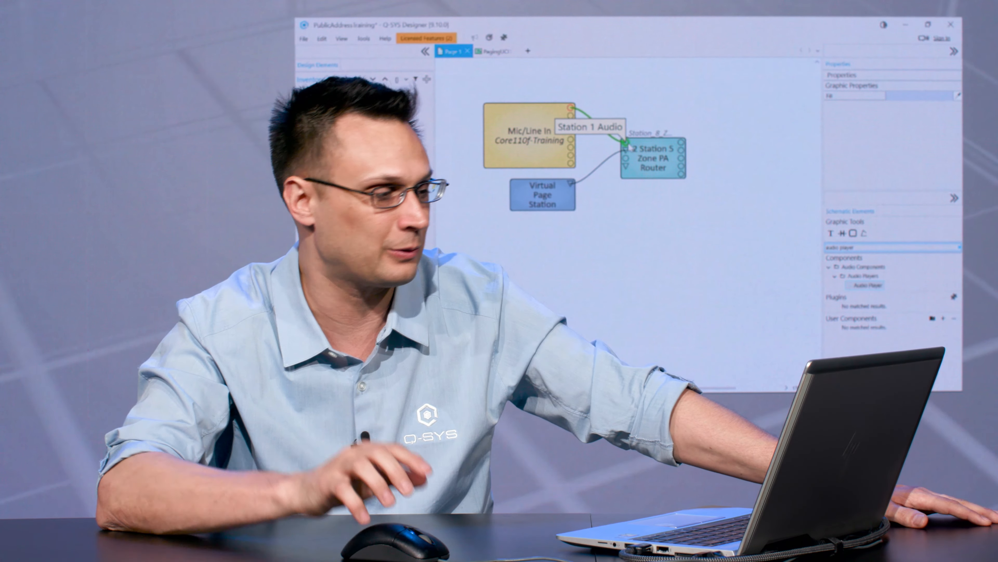
click(527, 136)
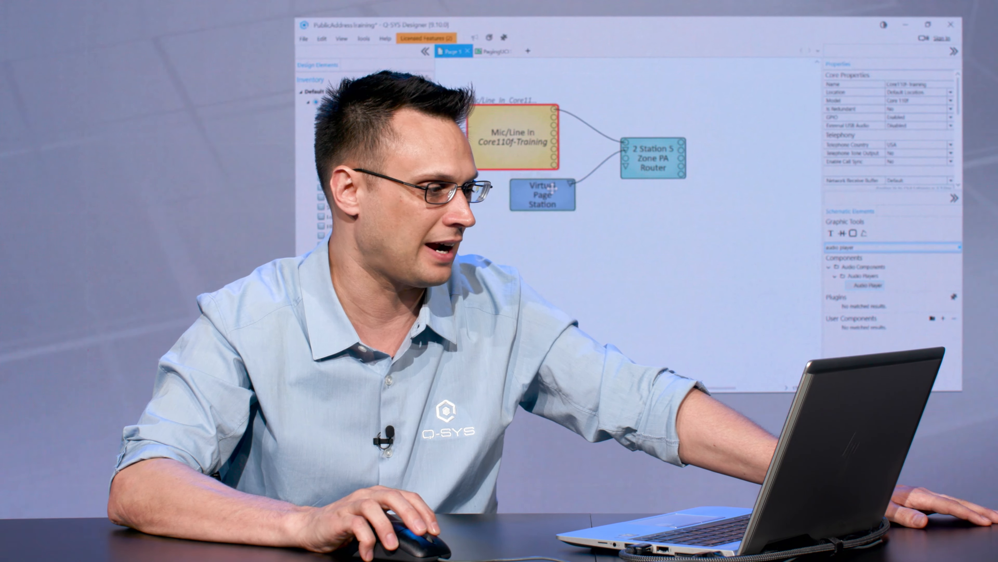
click(542, 191)
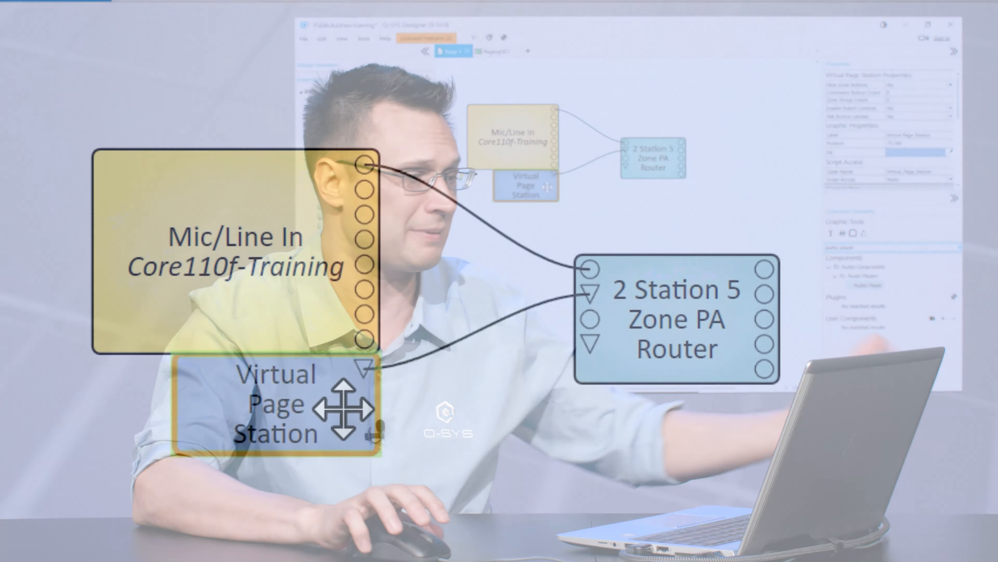
click(412, 113)
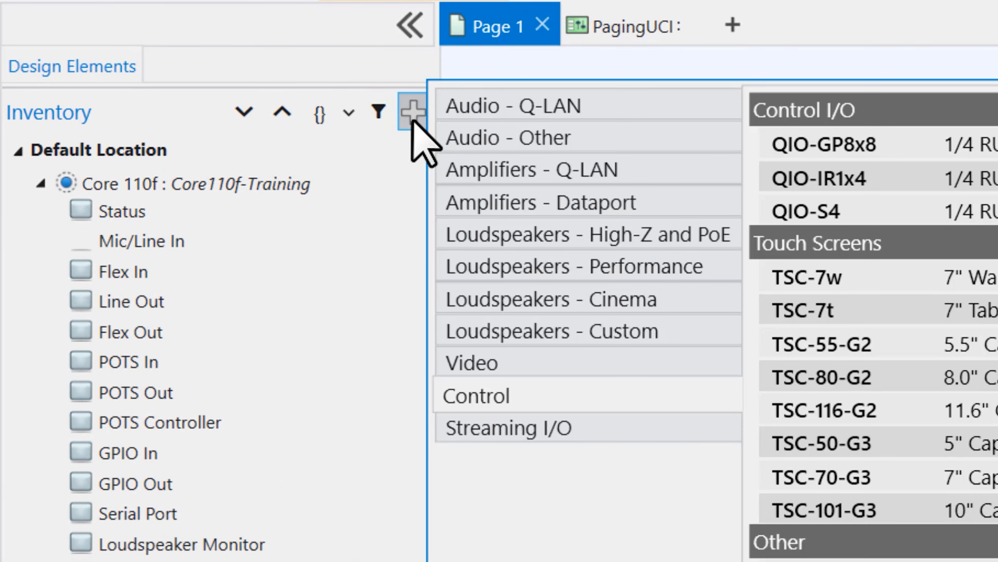
mouse_move(669, 118)
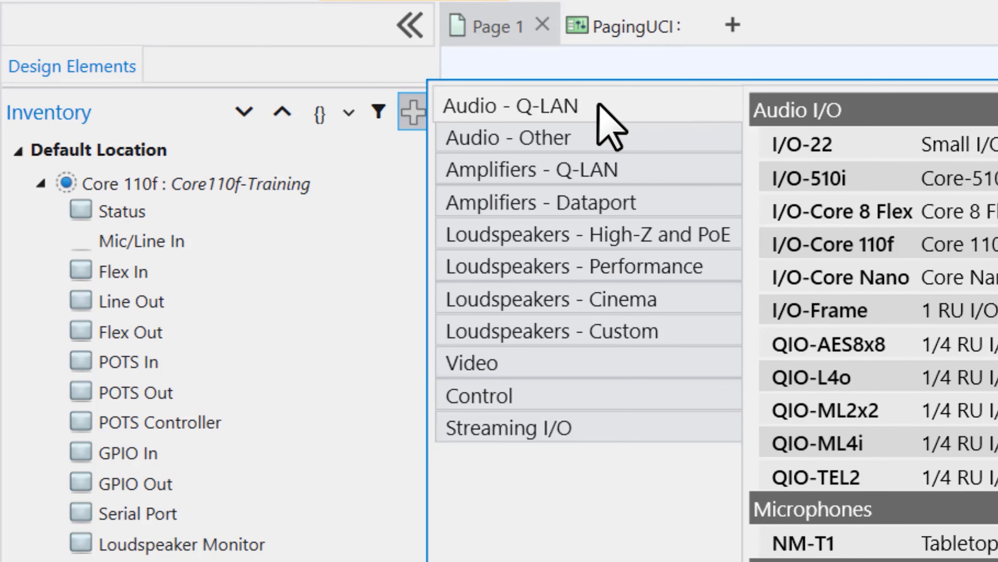
- Add a PS-1600 page station from Audio - Q-LAN and wire its Mic/Control into the router's second station
click(509, 106)
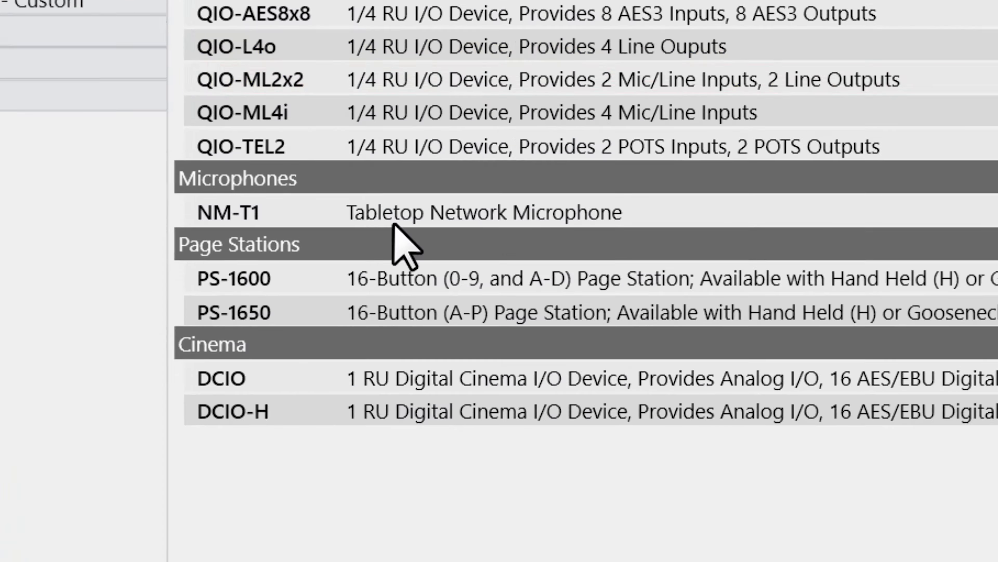
click(224, 277)
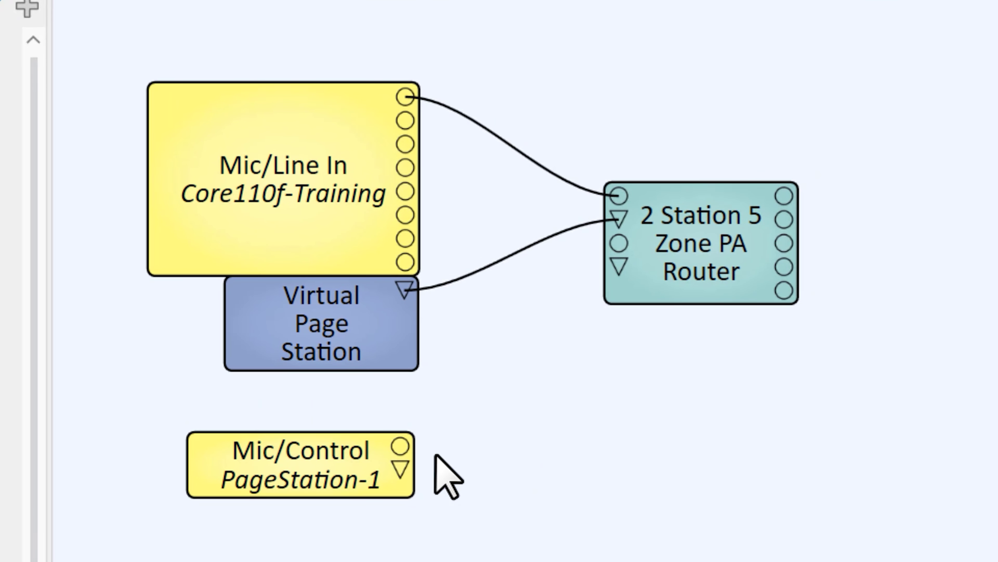
mouse_move(400, 471)
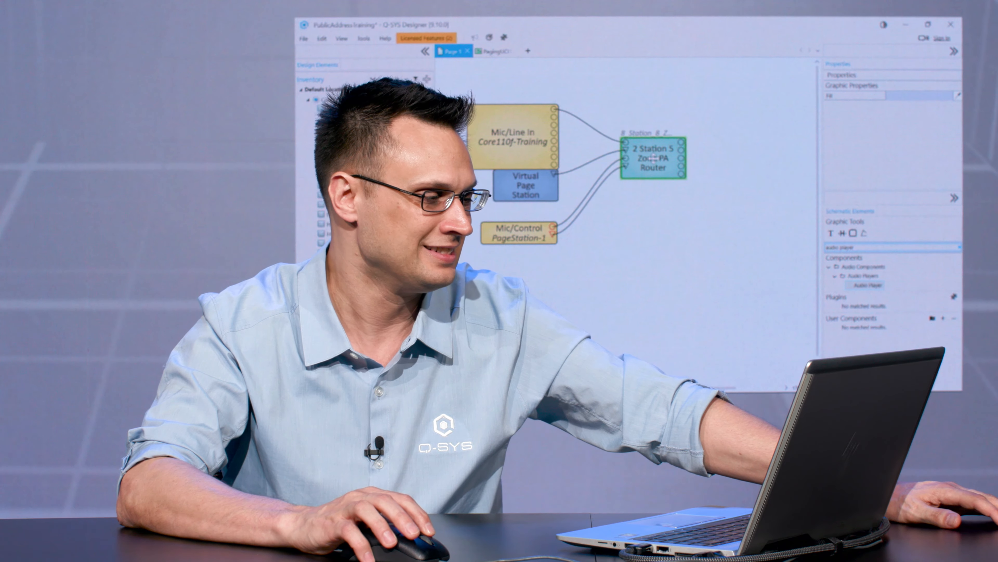
click(650, 159)
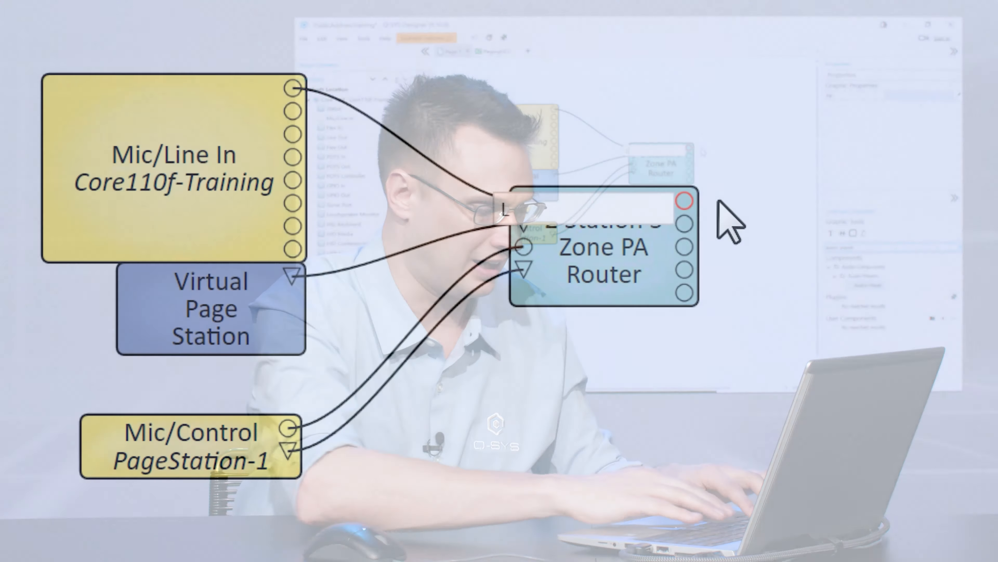
- Connect the mic, virtual and physical page station pins to the router's input pins
click(685, 272)
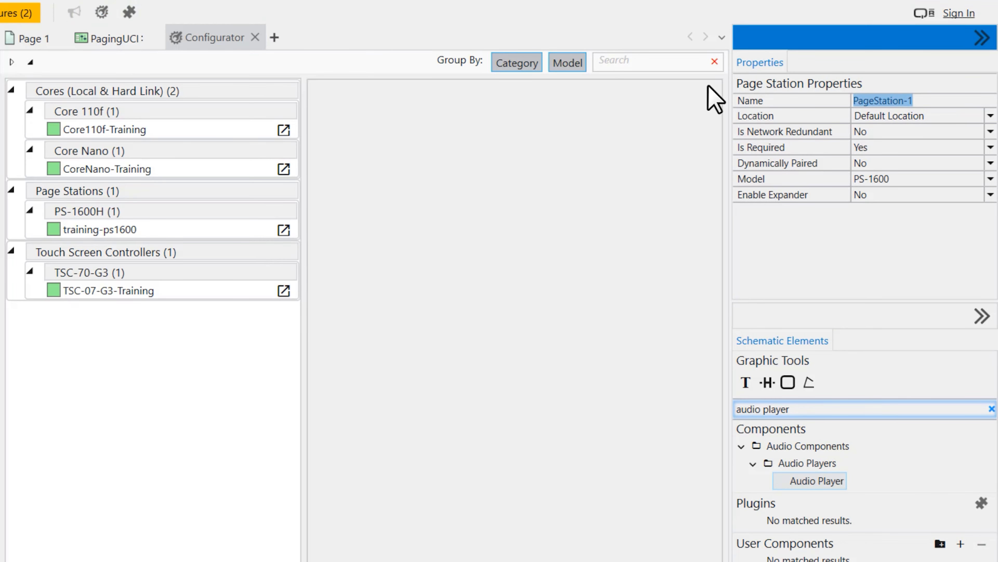
- Name the page station Training-PS1600 in the Properties panel
text(Training-PS1)
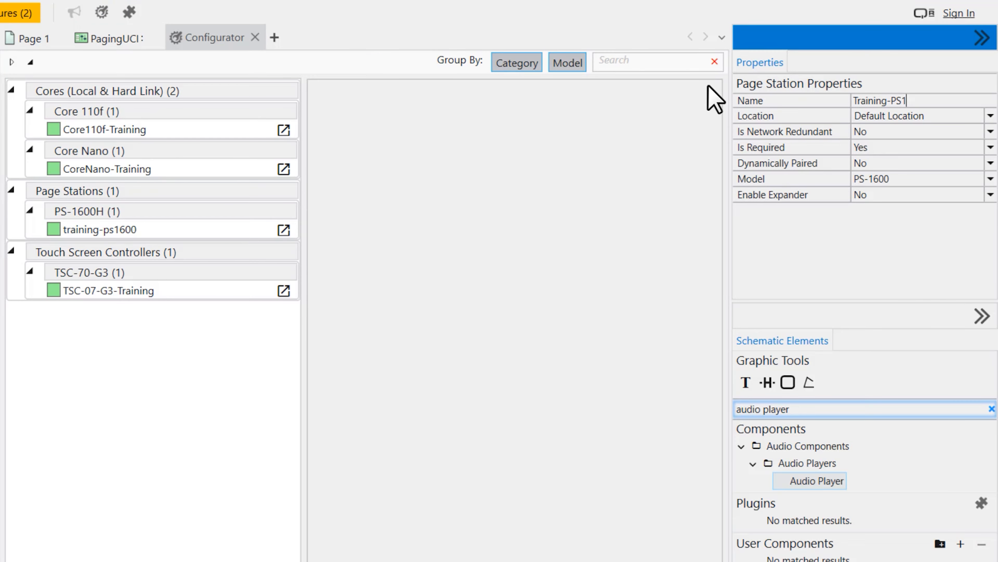
text(600)
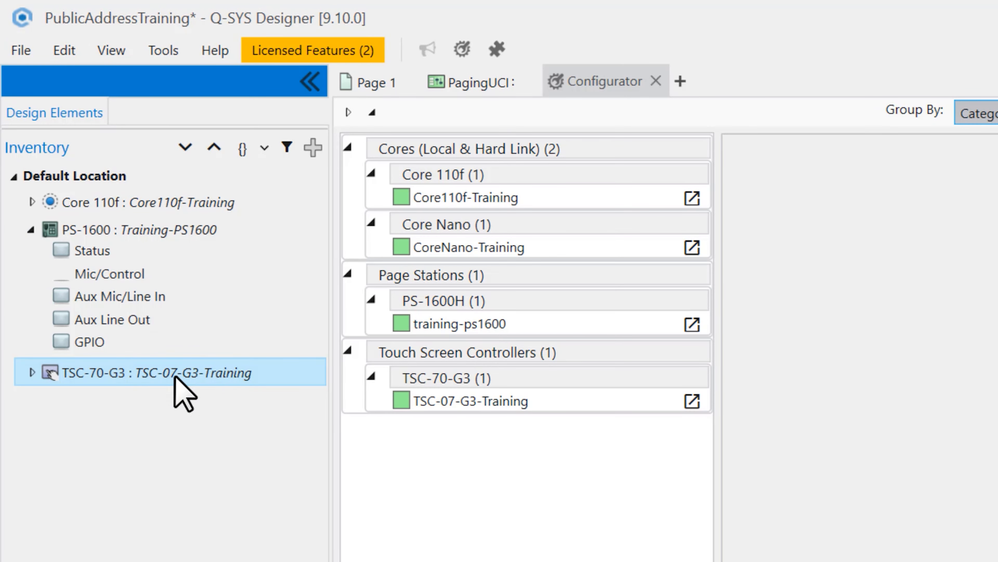
mouse_move(840, 369)
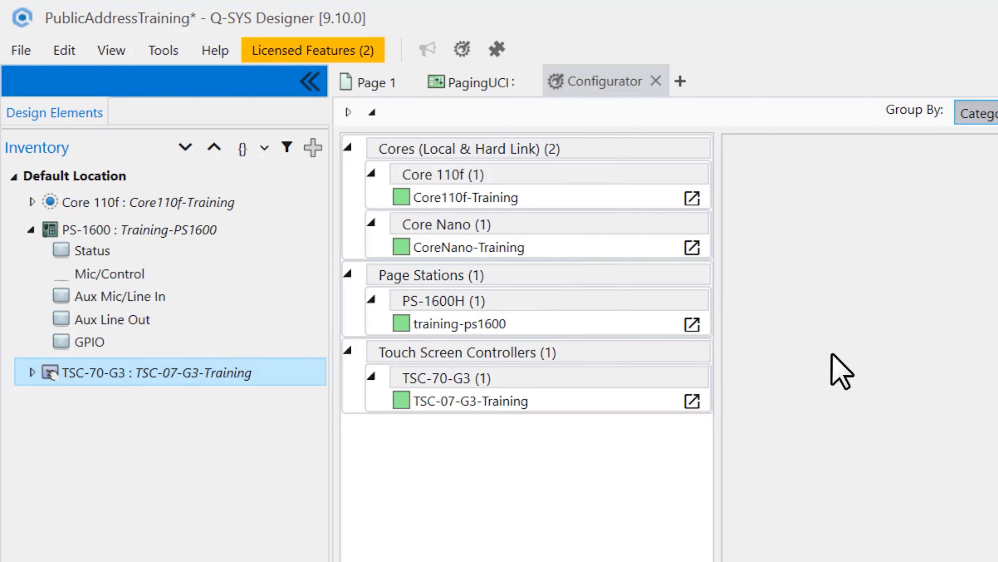
click(605, 81)
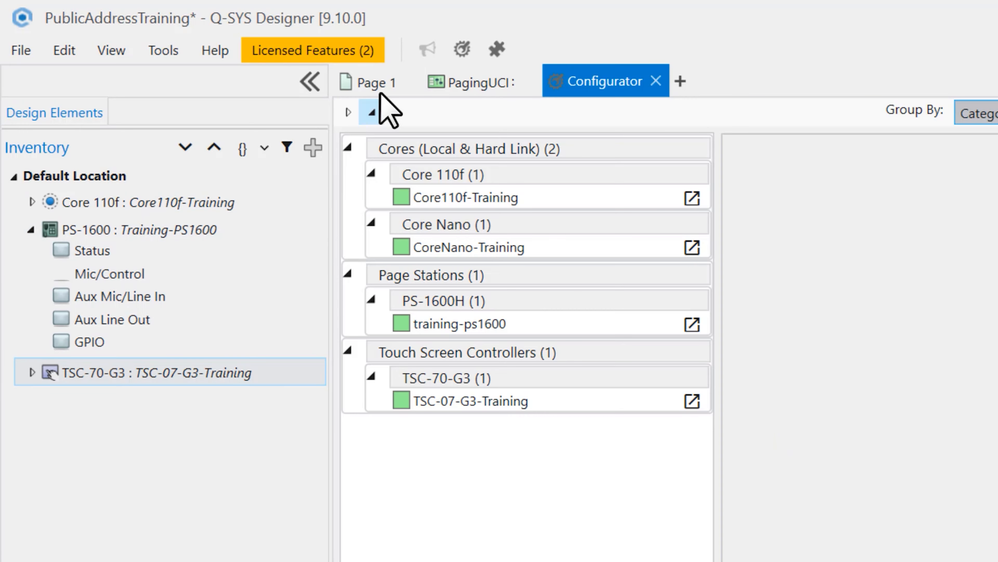
- Return to Page 1 and Save to Core & Run the design
click(20, 50)
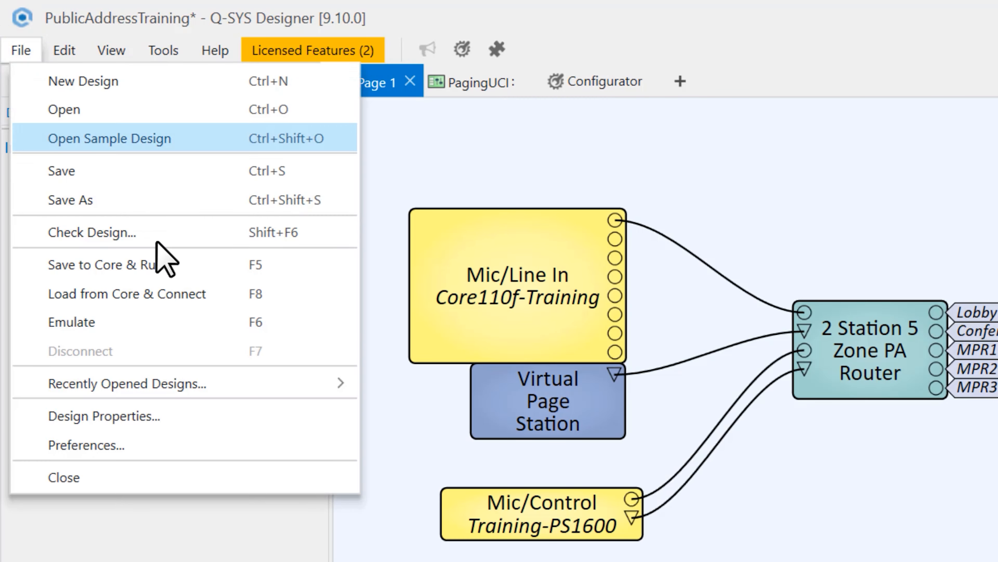
click(127, 293)
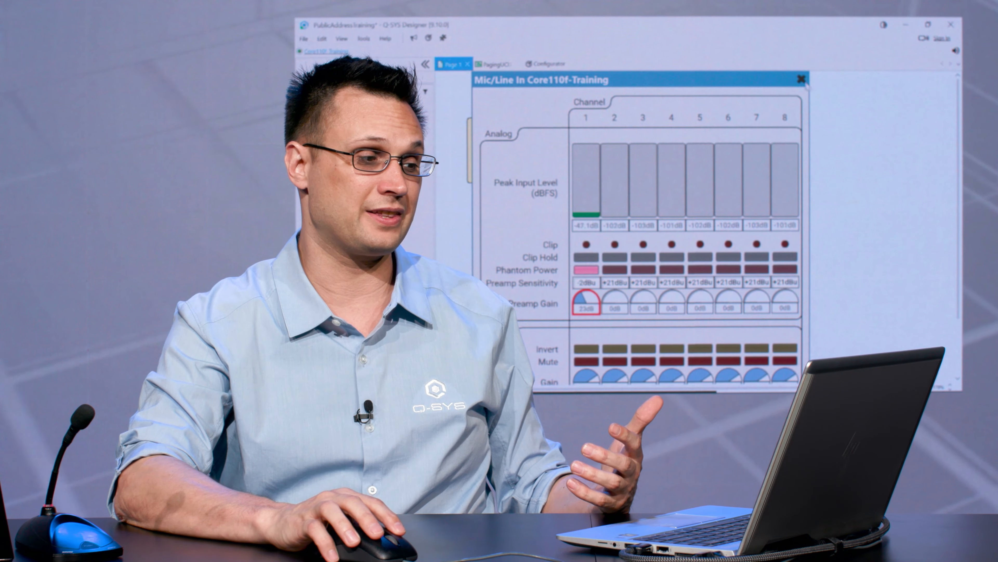
- Close the Mic/Line In panel with channel 1 phantom power and 23 dB gain applied
click(800, 80)
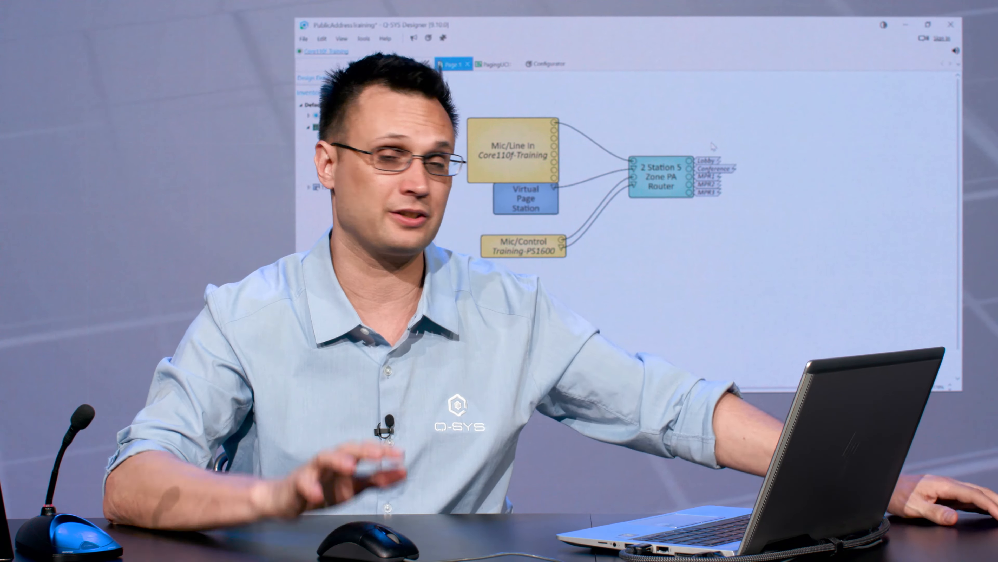